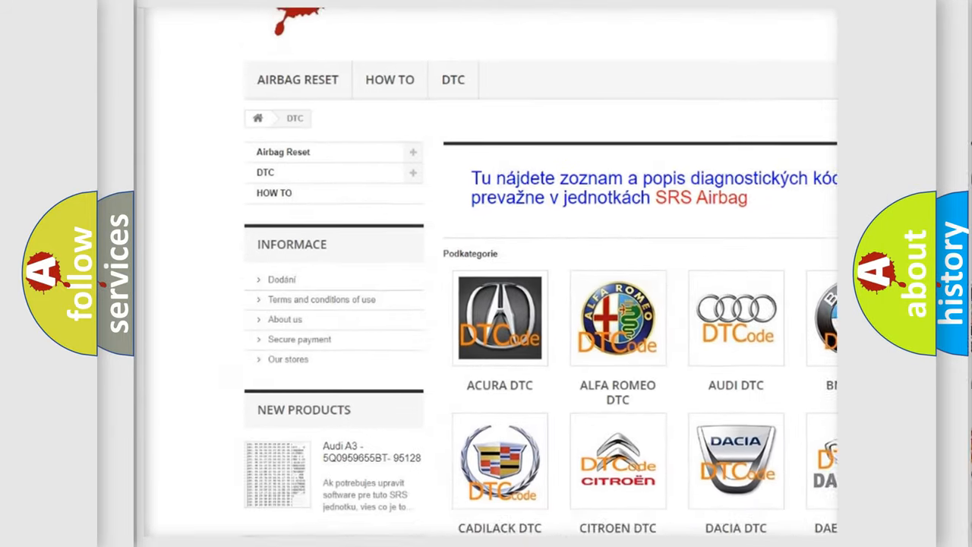
Scroll the car-brand grid to the LEXUS DTC tile and browse its code list
scroll("down", 3)
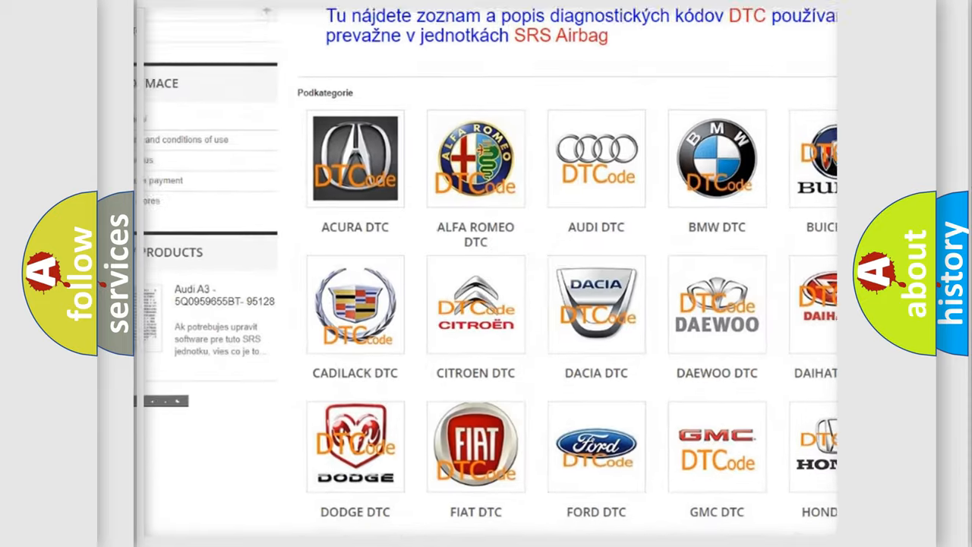
scroll("down", 3)
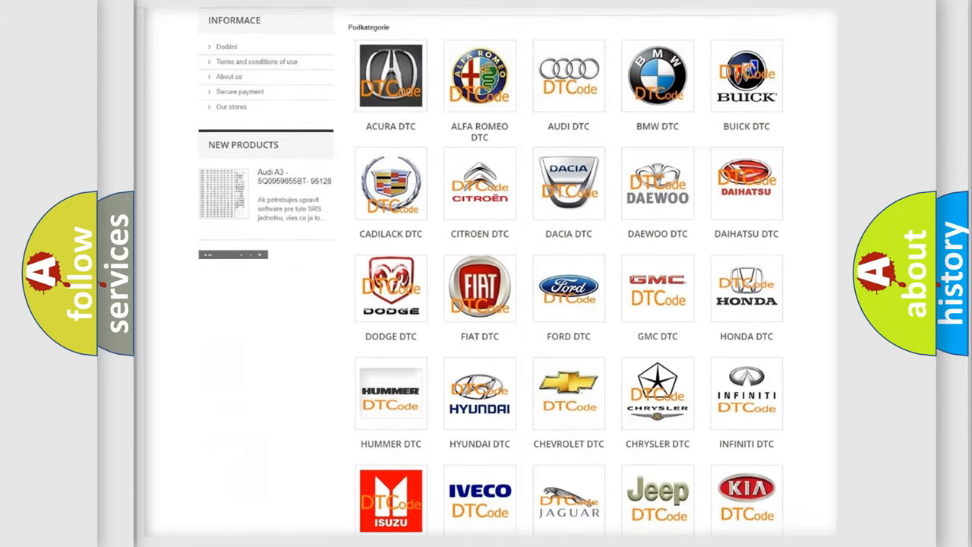
scroll("down", 3)
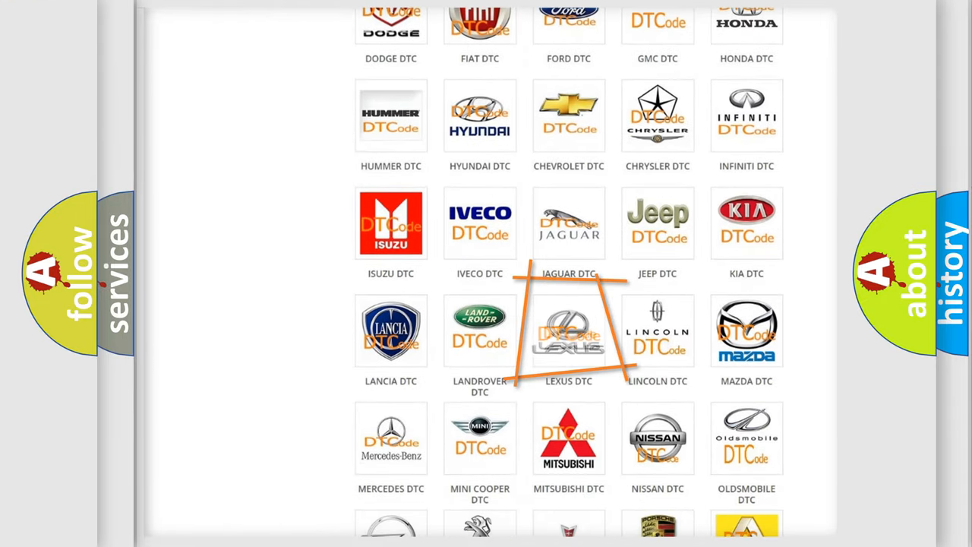
left_click(568, 330)
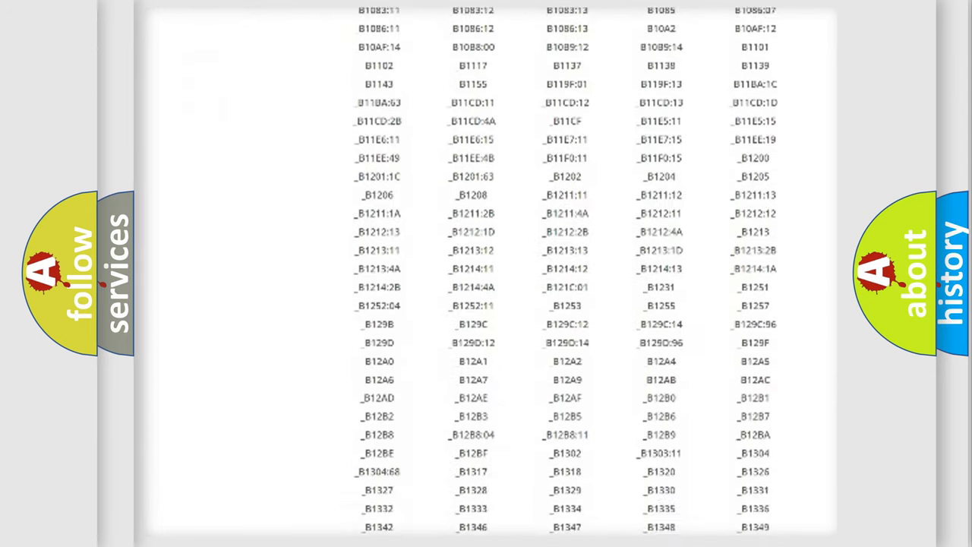
scroll("down", 3)
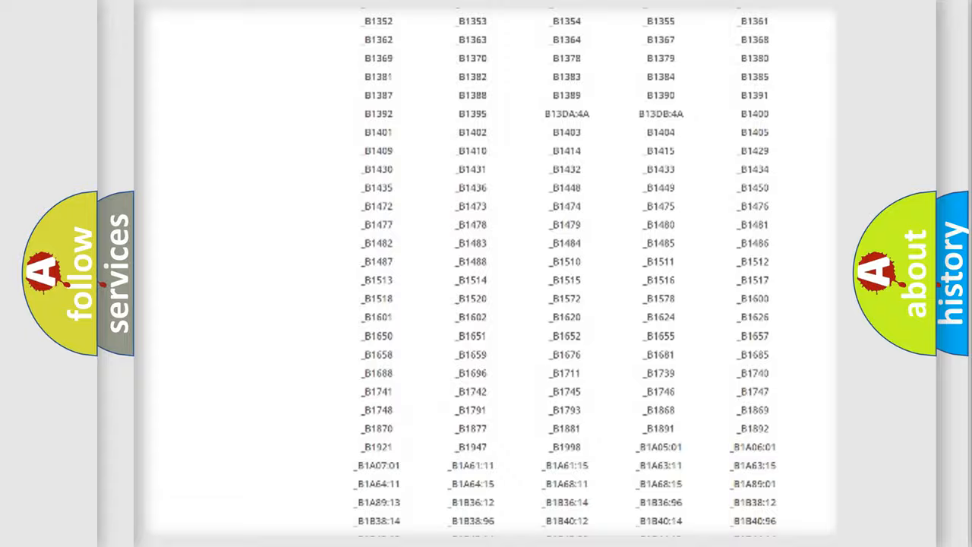